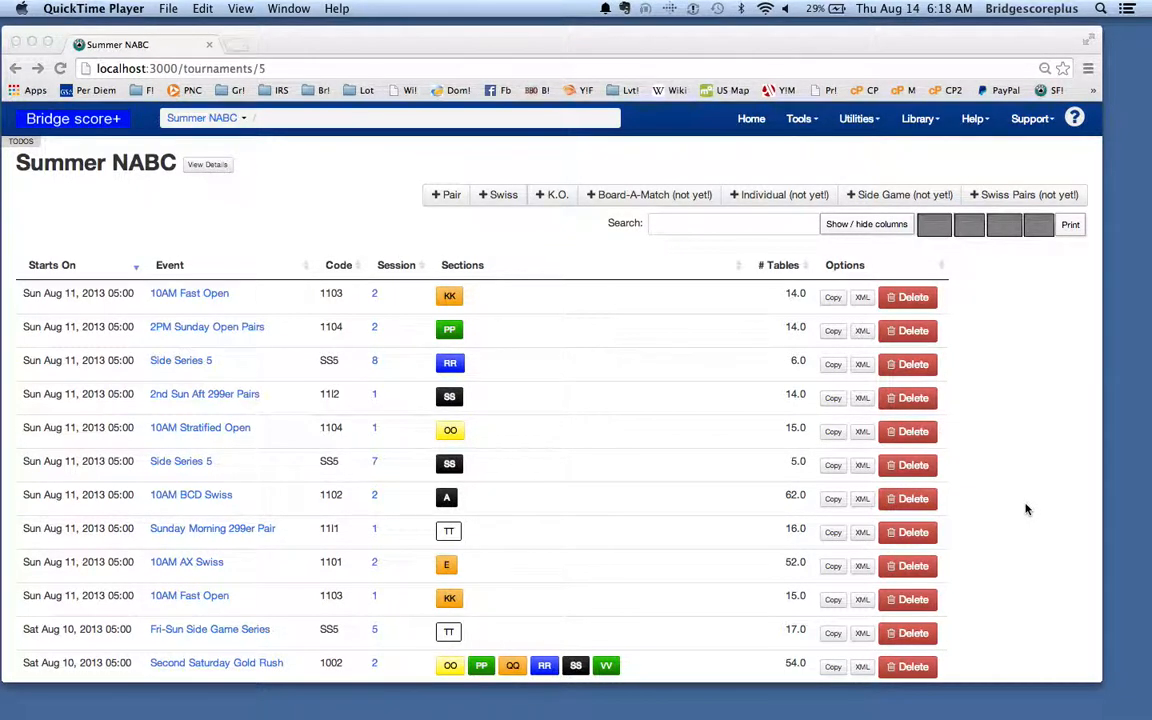
pyautogui.moveTo(97, 140)
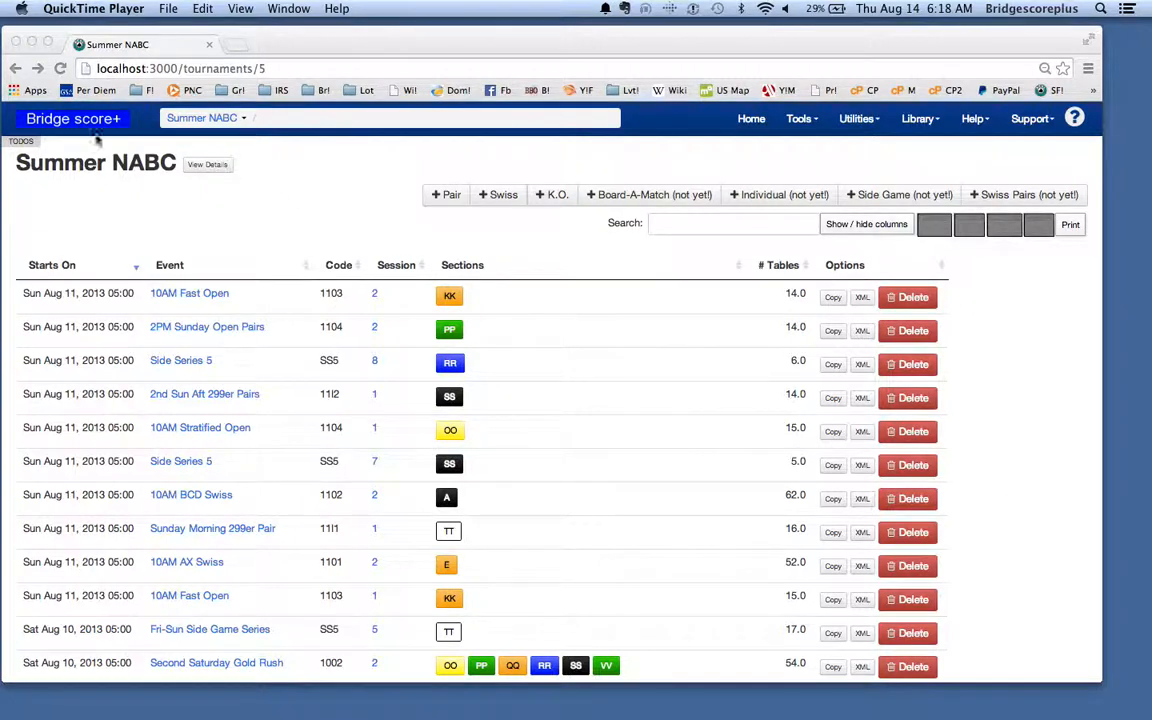
pyautogui.moveTo(116, 201)
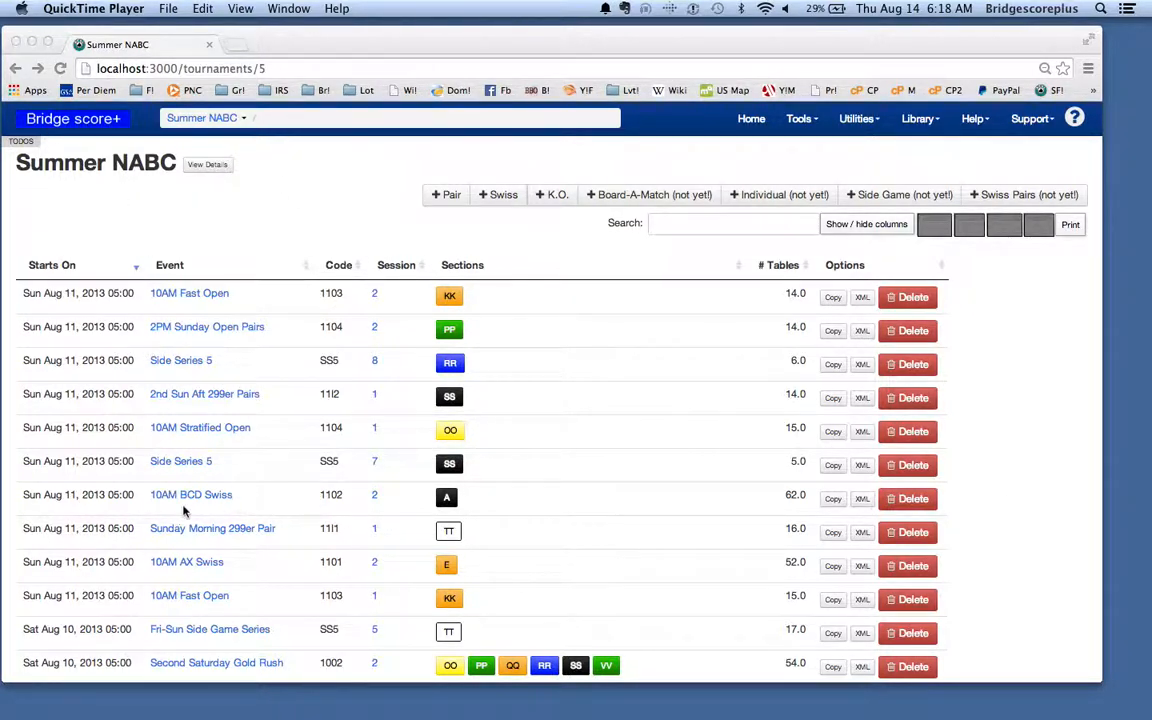
pyautogui.moveTo(773, 501)
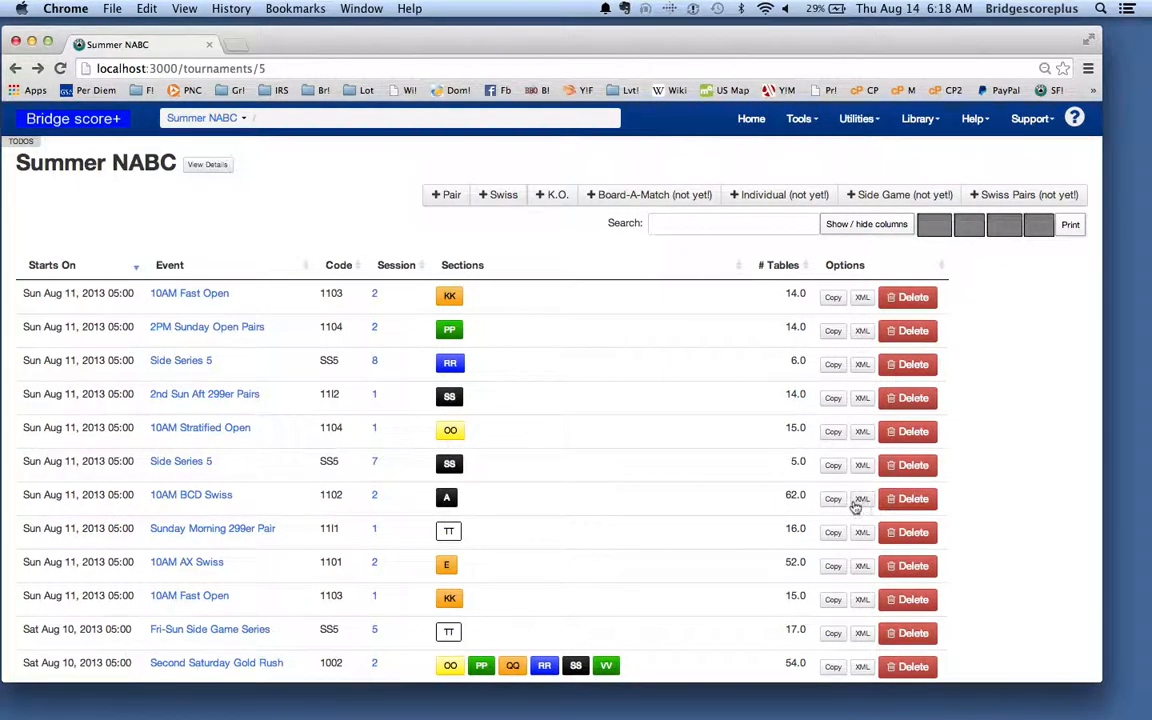
# Export the 10AM BCD Swiss row to XML, producing a roughly 1.6 MB download.
pyautogui.click(861, 498)
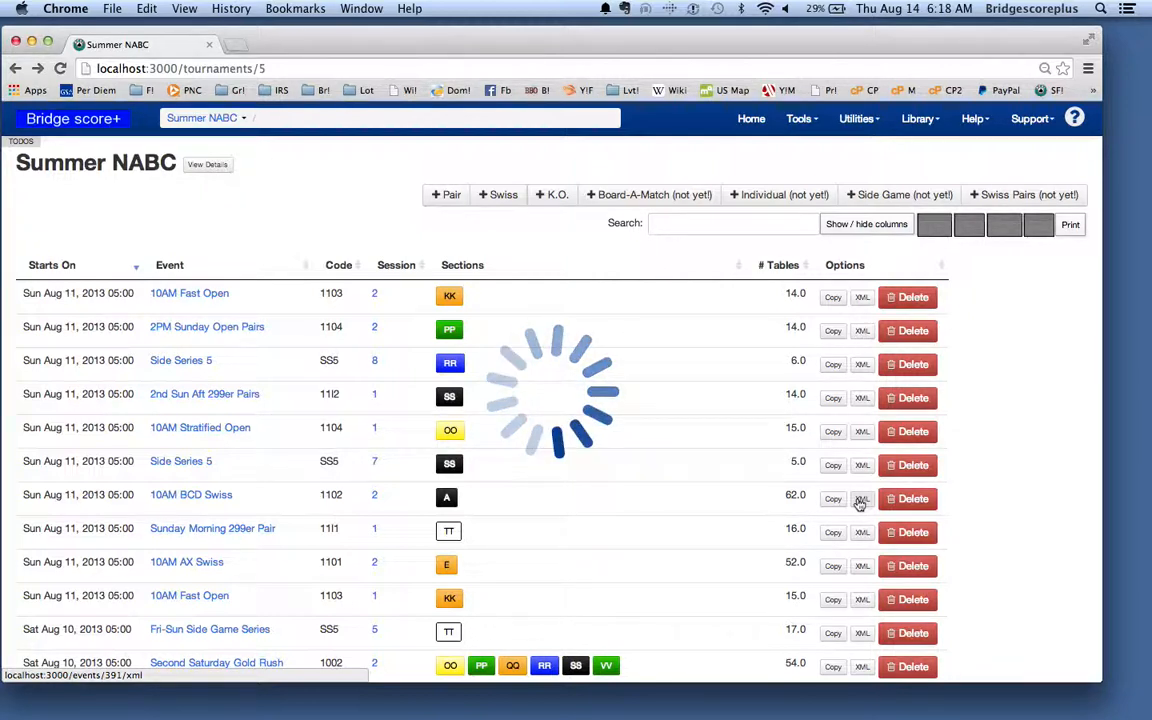
pyautogui.click(862, 498)
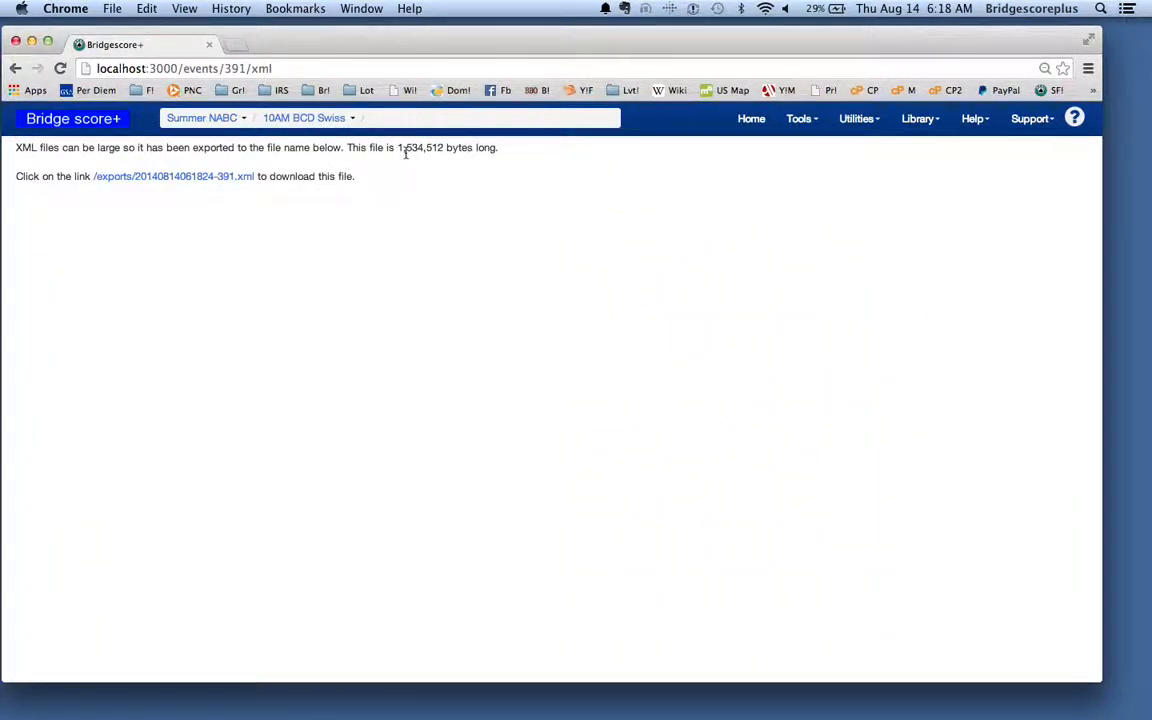
# Open the /exports/...-391.xml link to view the event data tree.
pyautogui.click(173, 176)
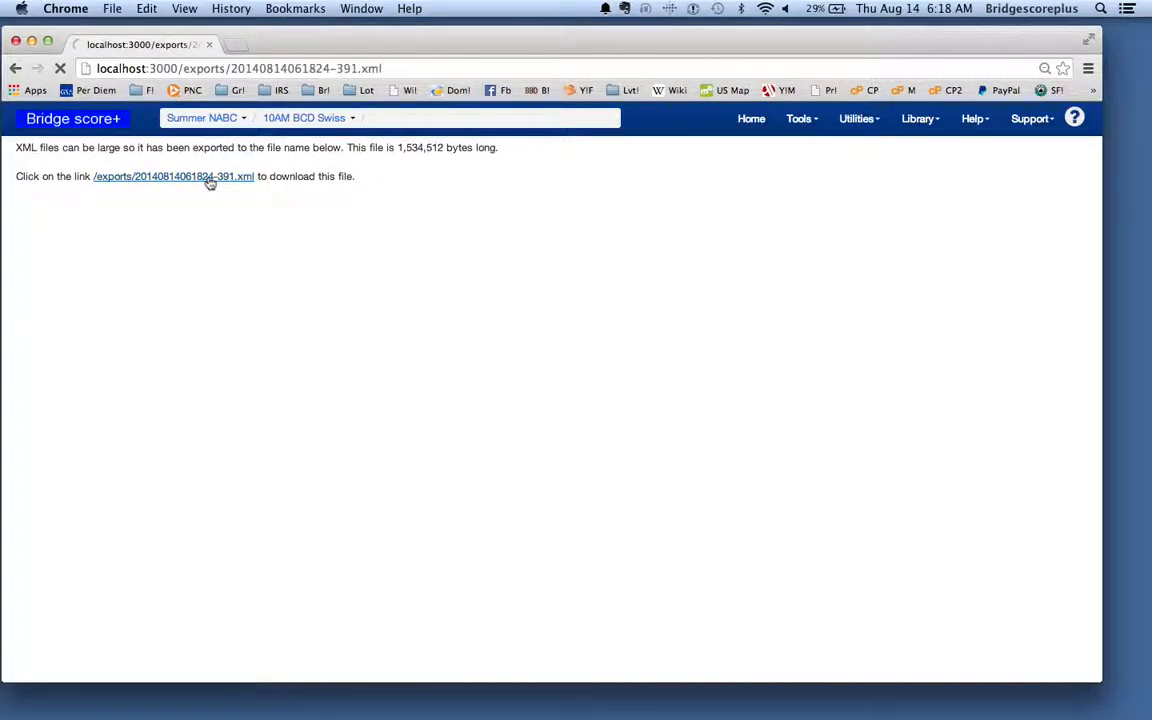
pyautogui.click(173, 176)
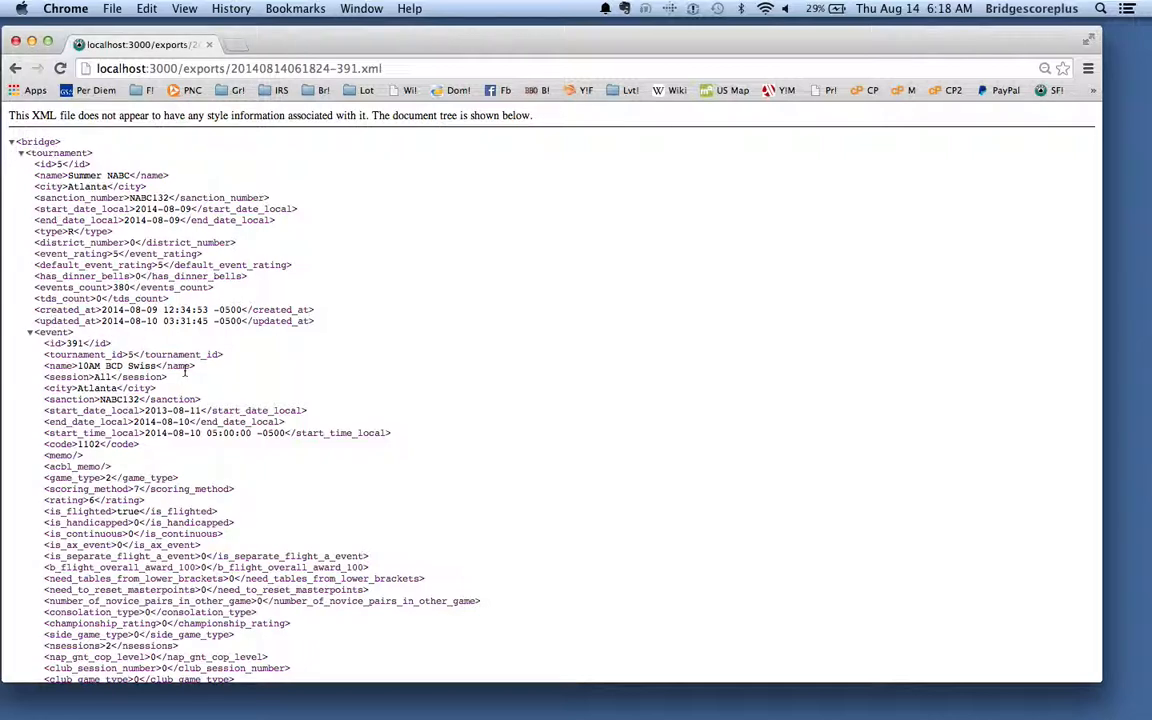
# Scroll past the event_strat, event_masterpoint and team_section nodes to the first team record.
pyautogui.scroll(-3)
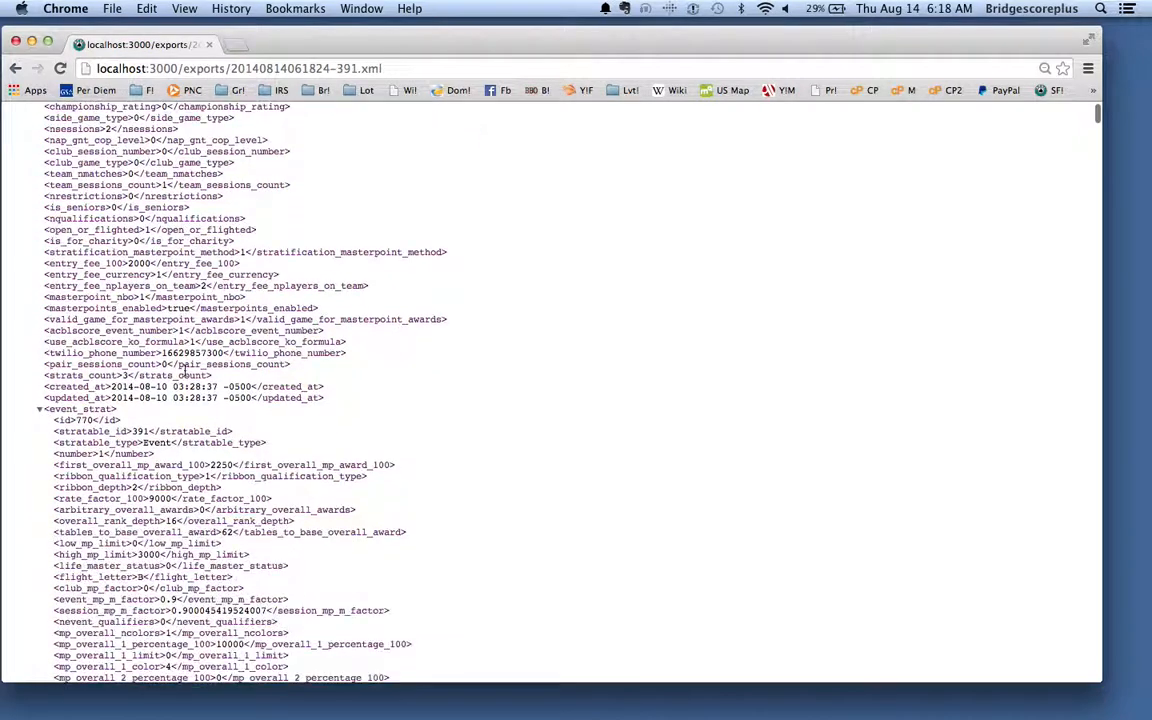
pyautogui.scroll(-3)
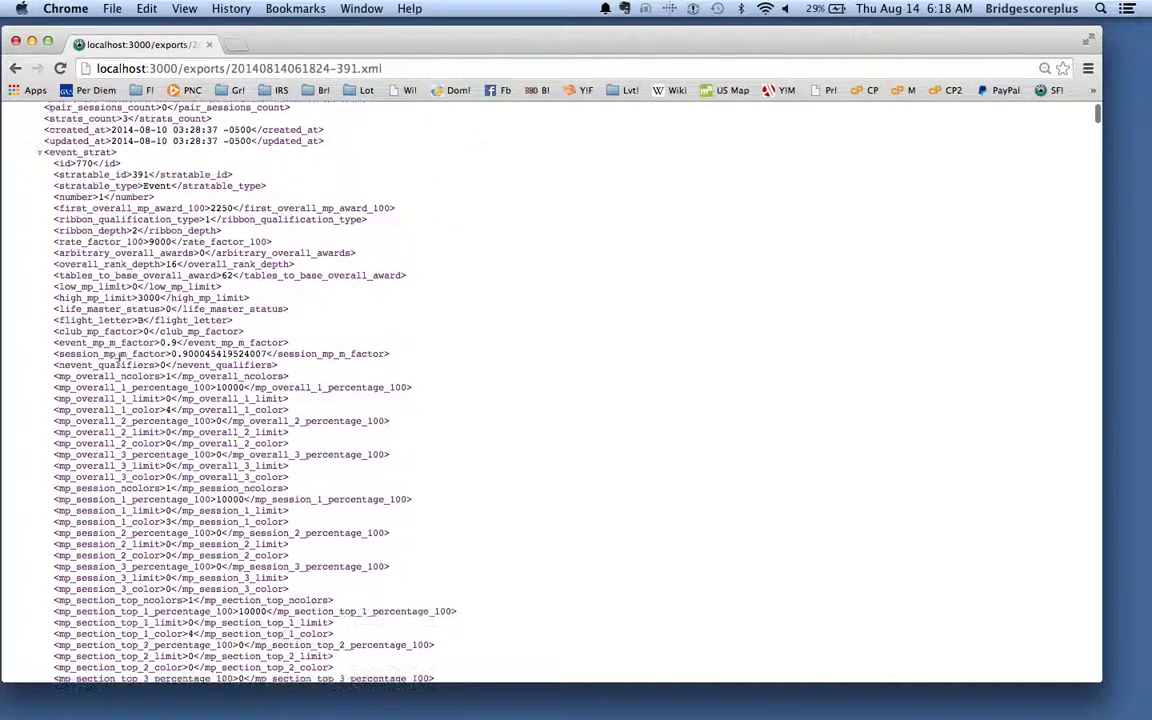
pyautogui.scroll(-3)
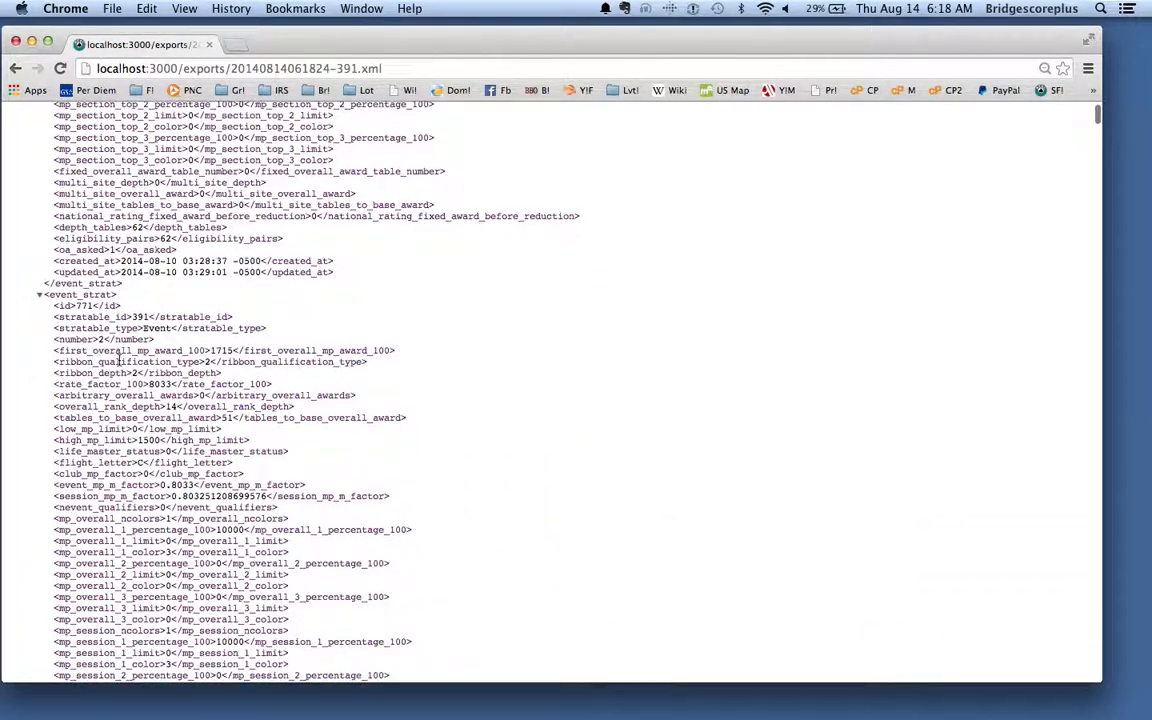
pyautogui.rightClick(123, 318)
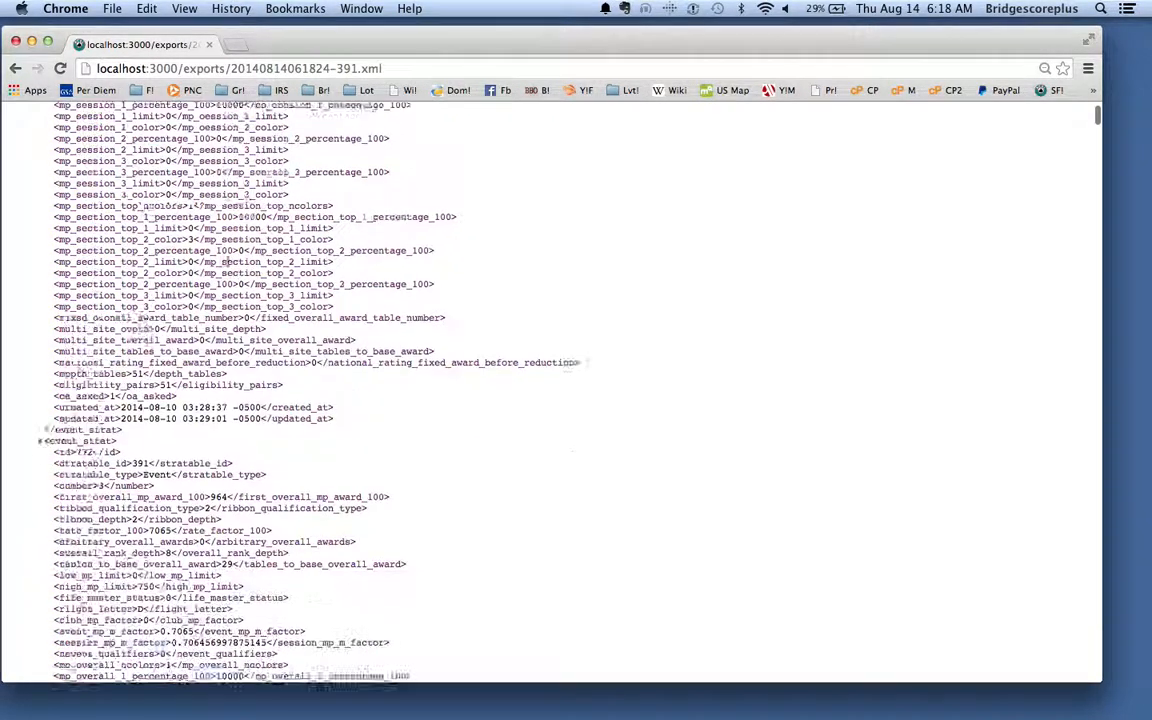
pyautogui.scroll(-3)
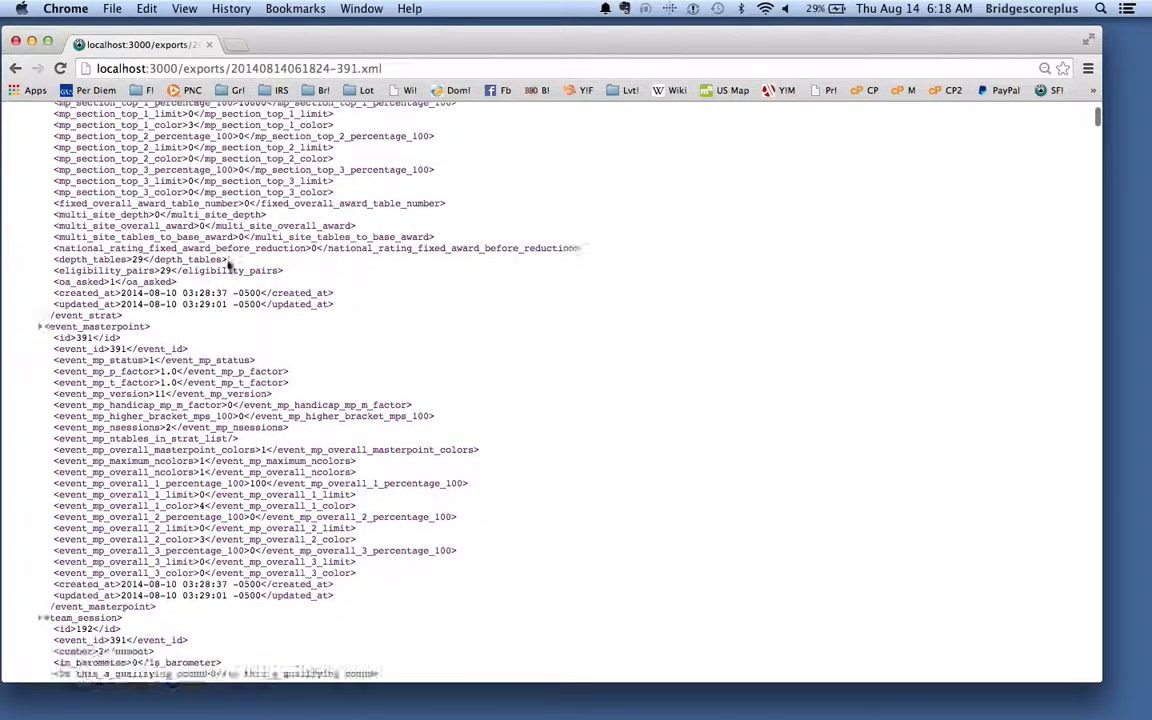
pyautogui.scroll(-3)
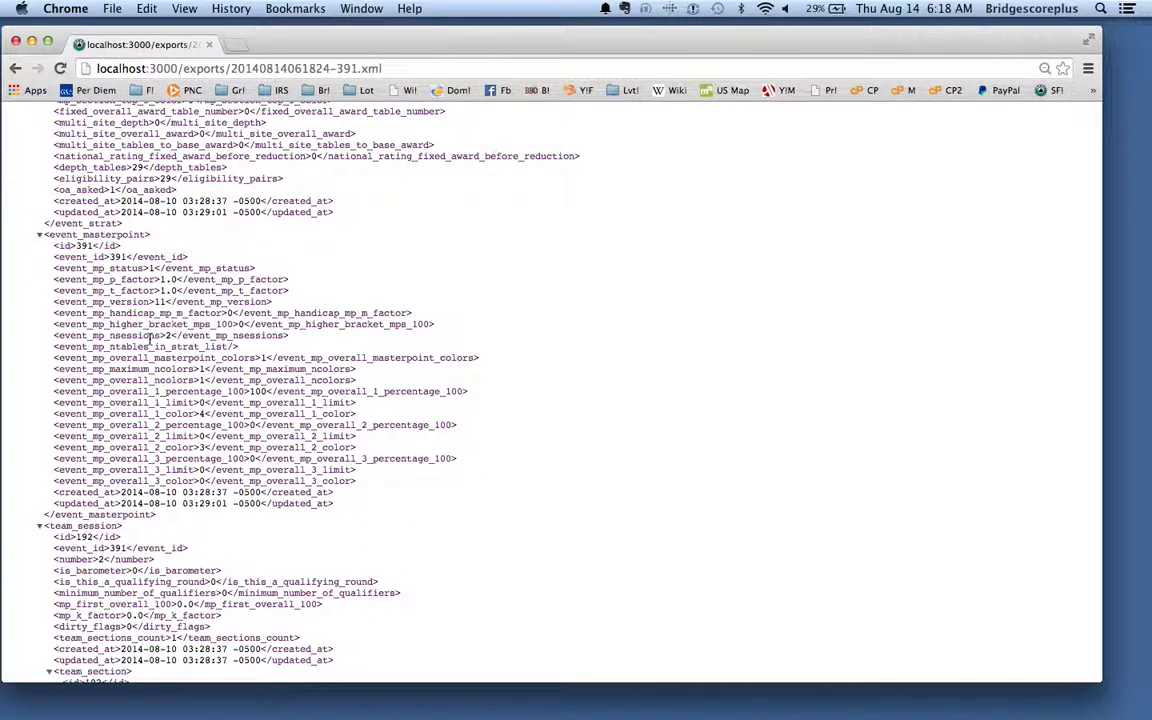
pyautogui.scroll(-3)
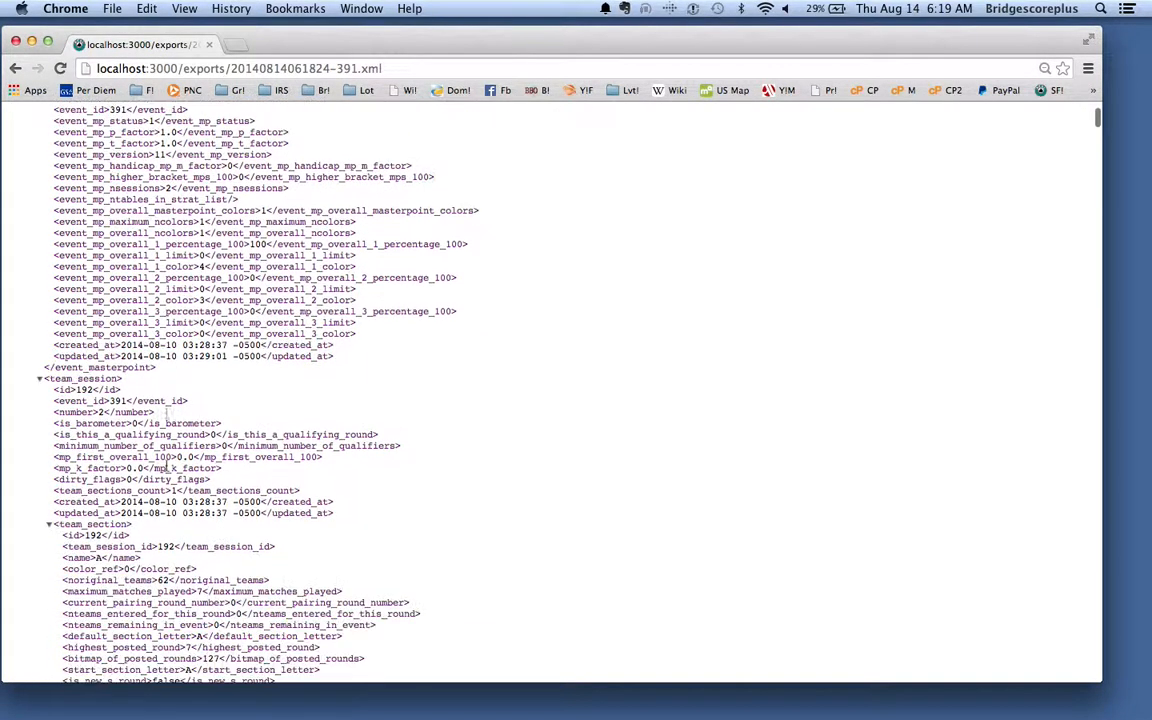
pyautogui.scroll(-3)
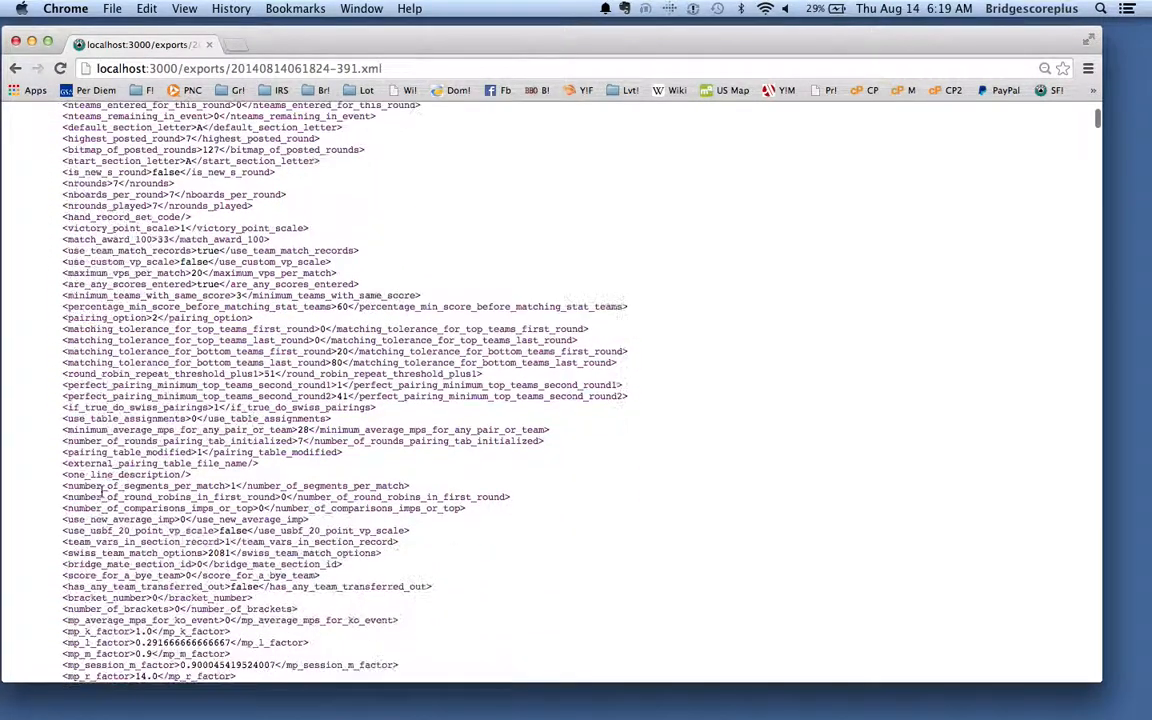
pyautogui.scroll(-3)
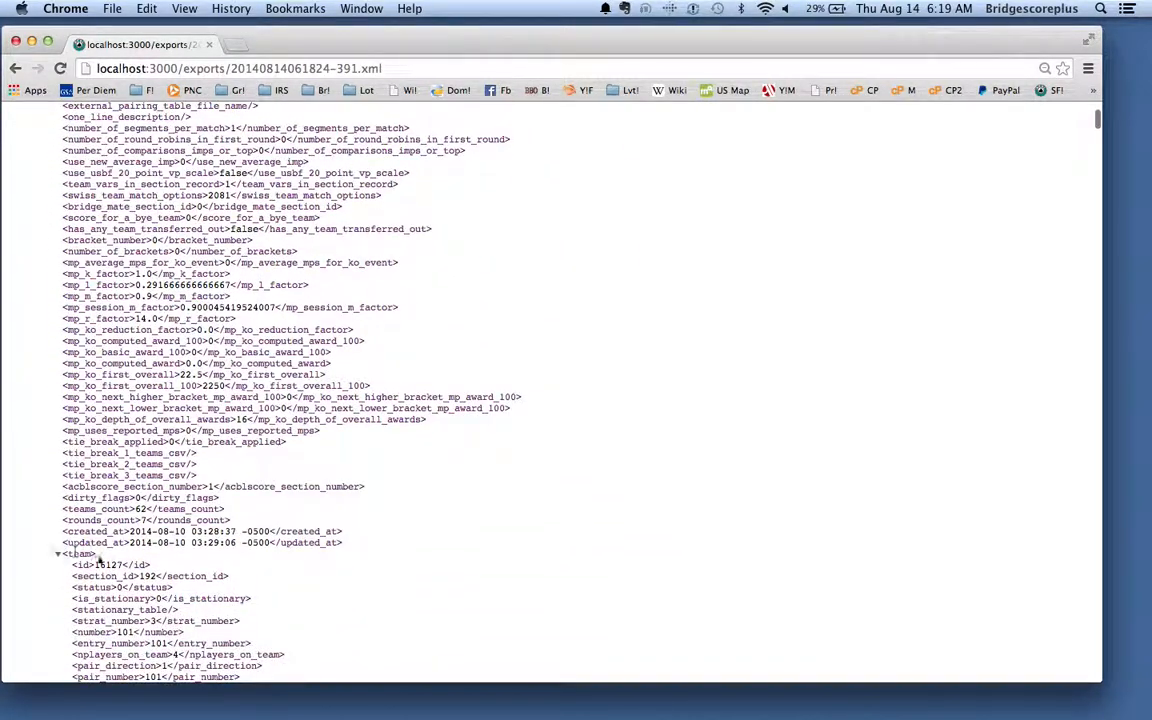
pyautogui.scroll(-3)
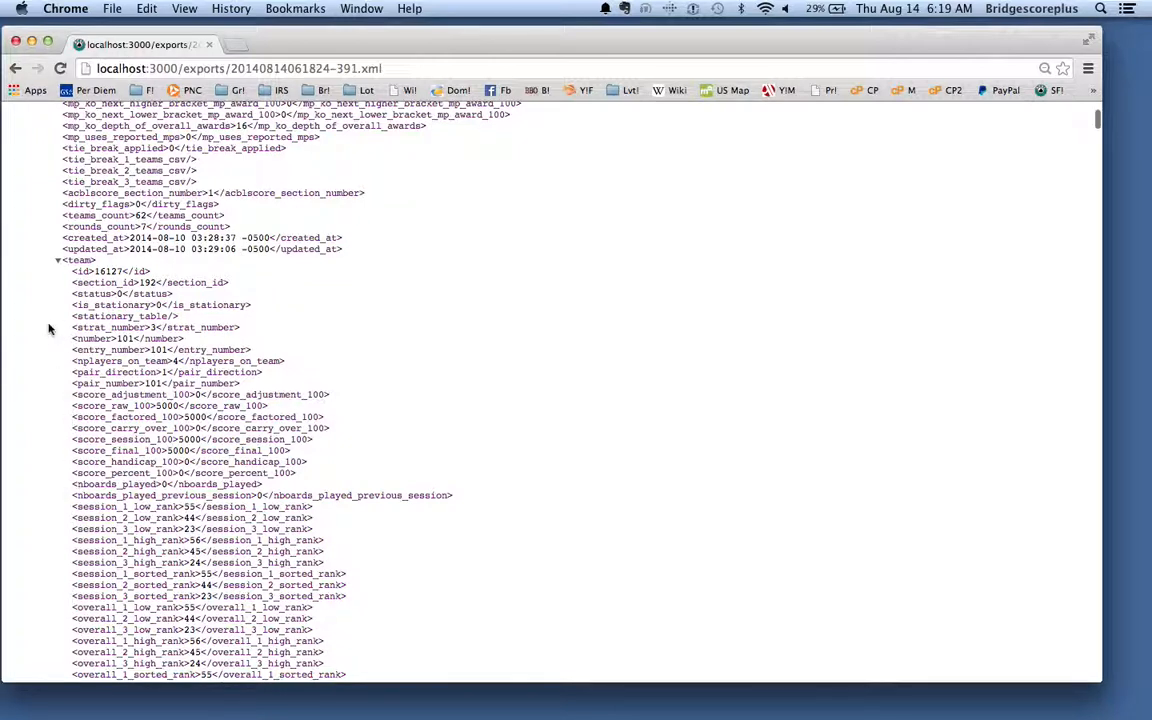
# Fold the first few <team> nodes using their disclosure triangles.
pyautogui.click(58, 260)
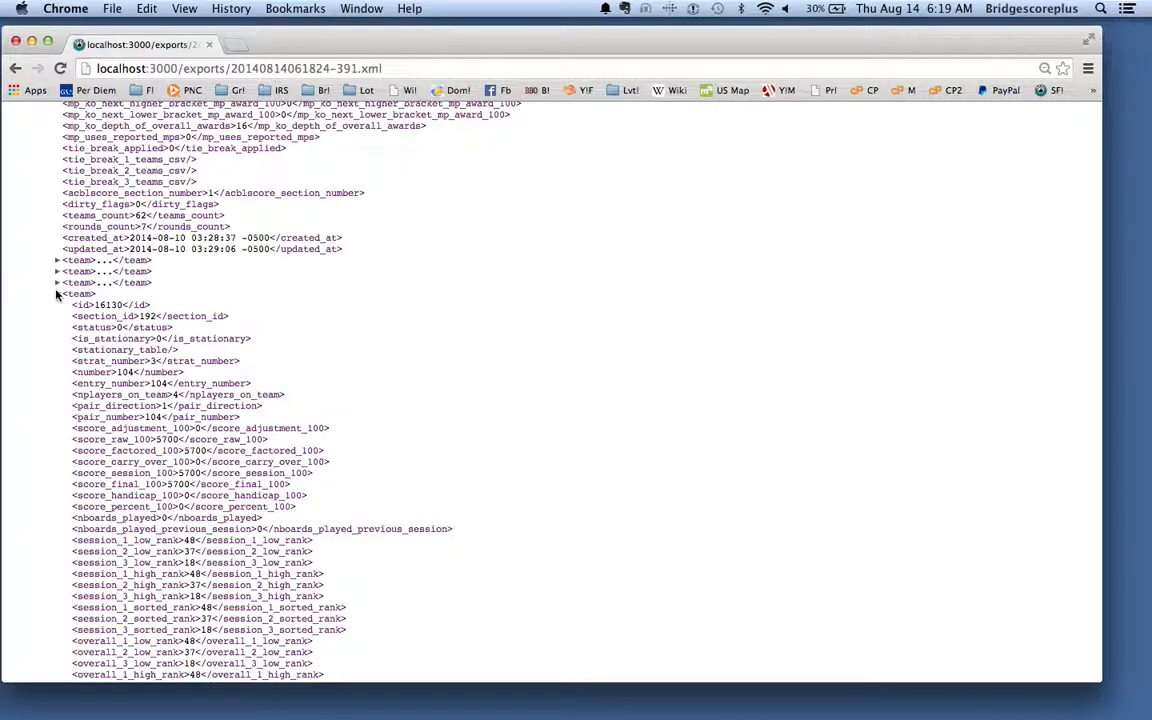
pyautogui.click(58, 305)
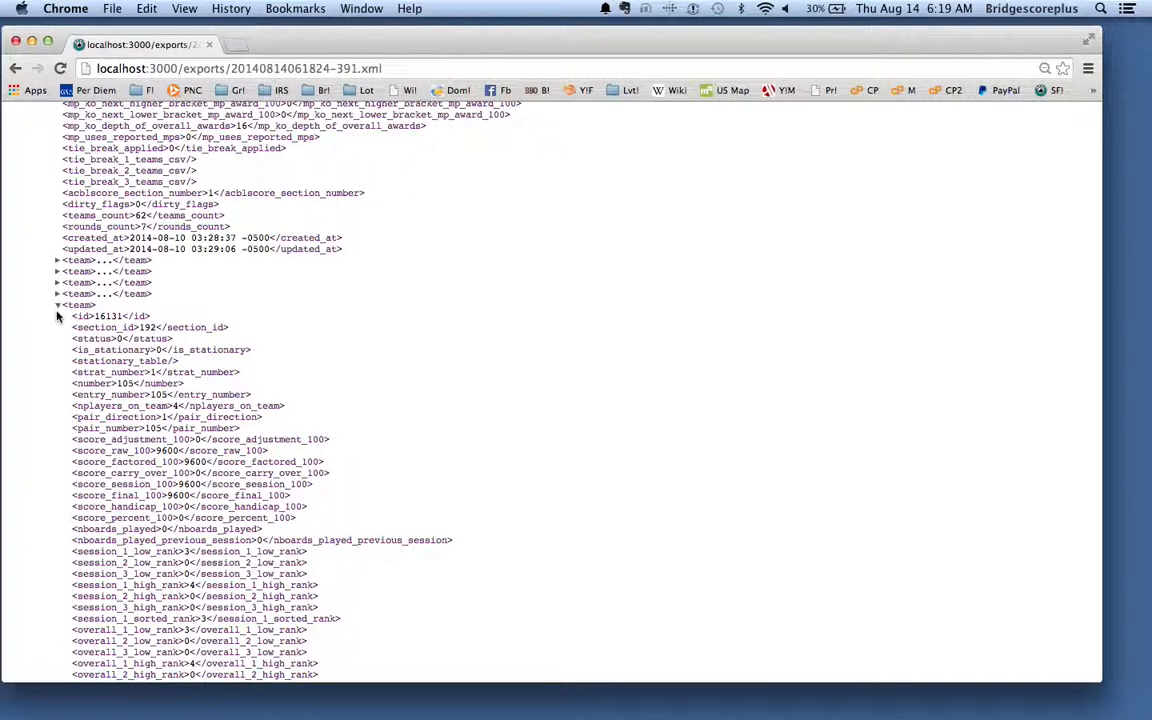
pyautogui.click(57, 316)
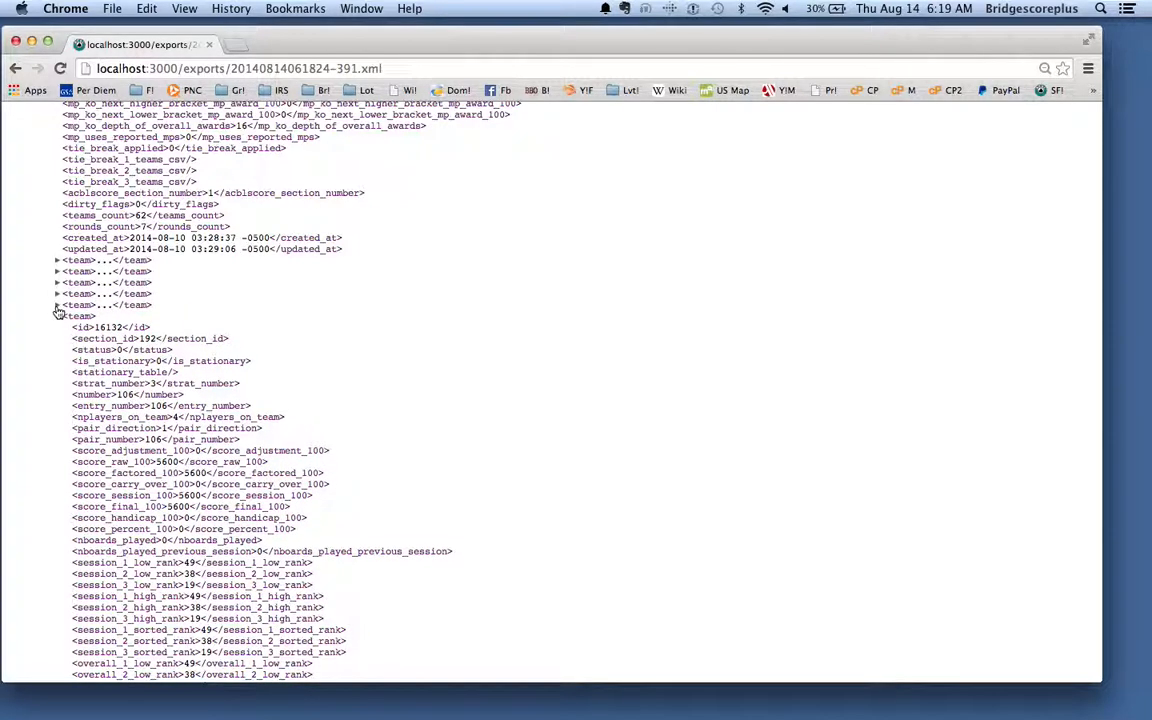